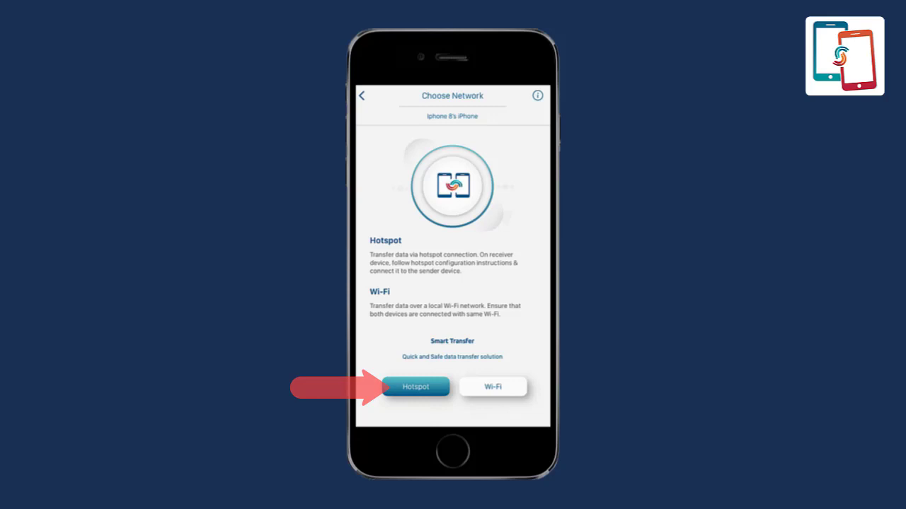
click(415, 387)
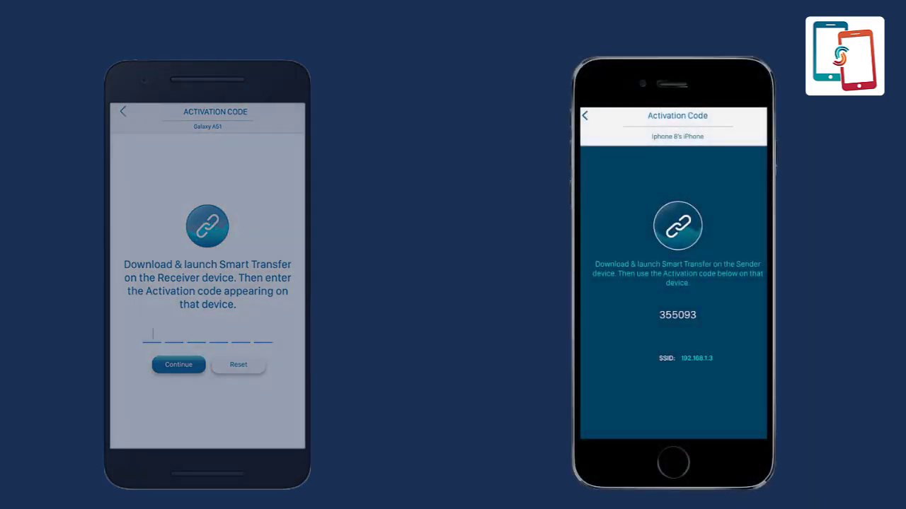
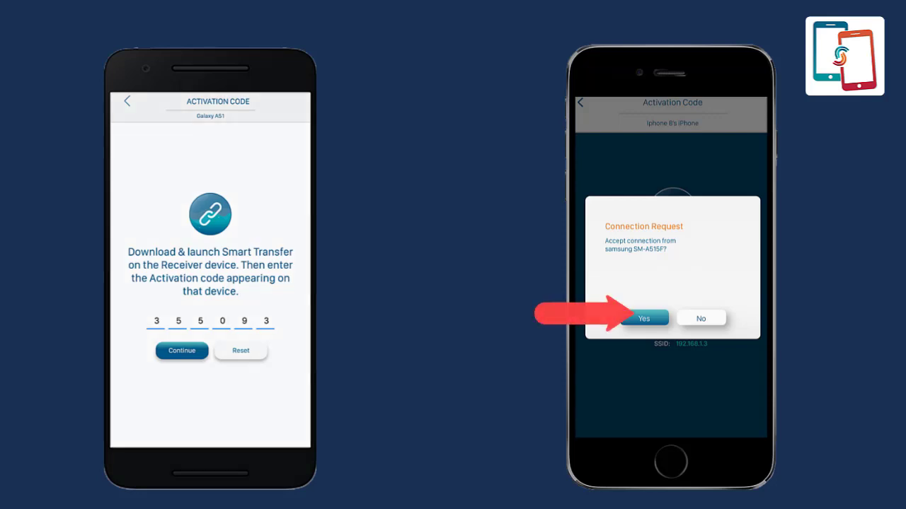
- Accept the connection request from samsung SM-A515F on the iPhone
click(643, 317)
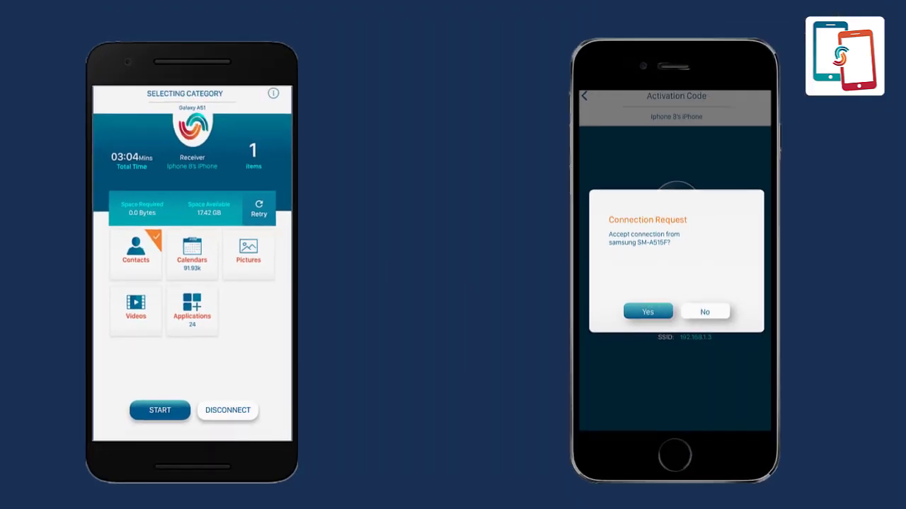
- Start the transfer from the Galaxy A51 with Contacts as the selected category
click(648, 311)
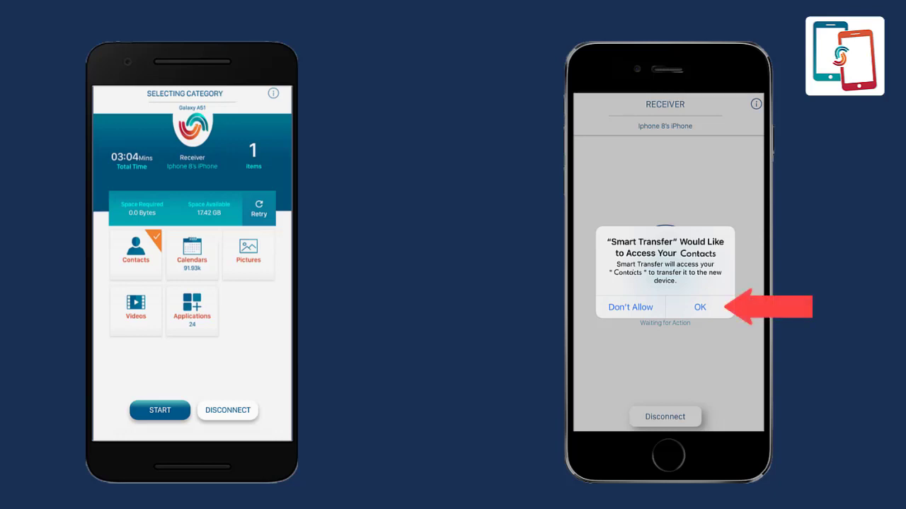
- Allow Smart Transfer access to the iPhone's contacts so the Contacts transfer begins
click(700, 306)
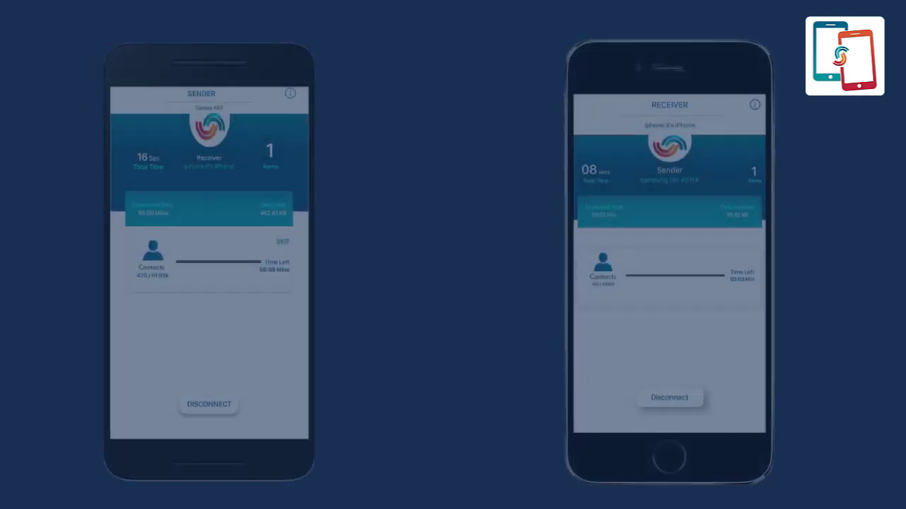